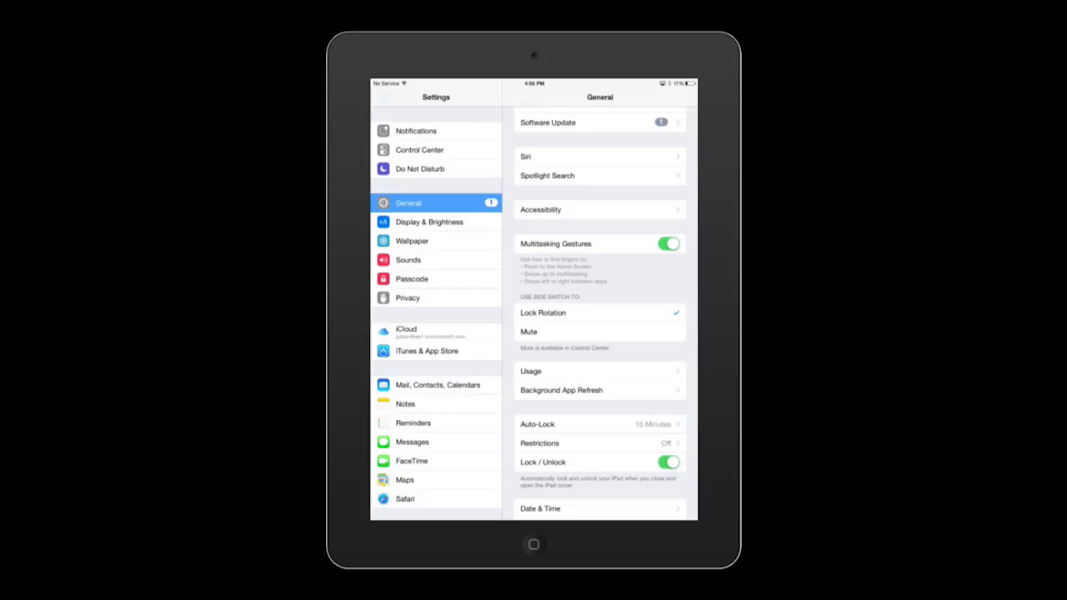
- View the Mail, Contacts, Calendars accounts in Settings, then return to the home screen
left_click(437, 383)
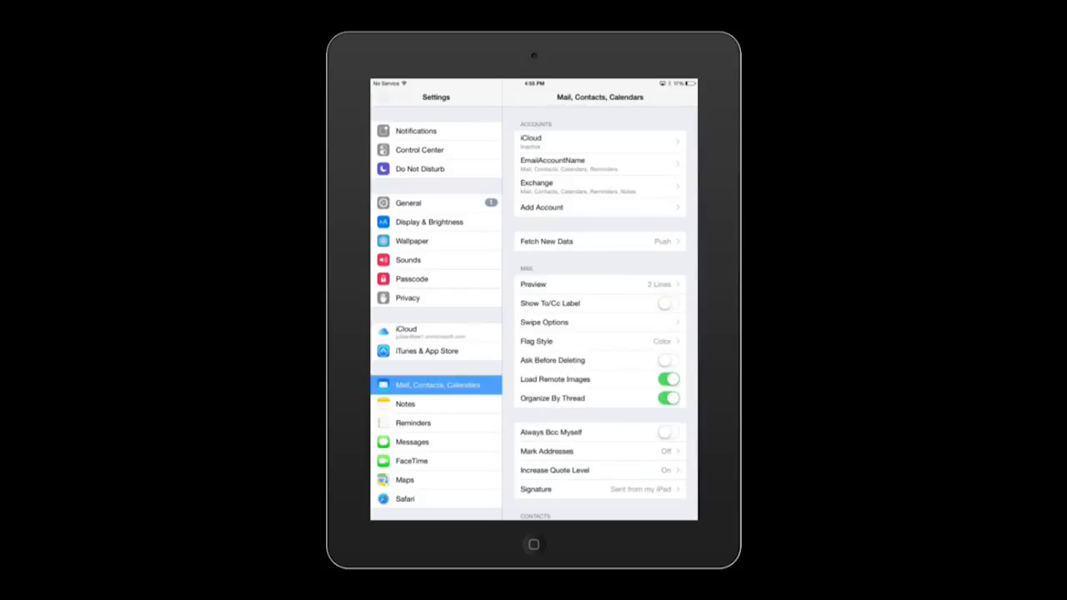
left_click(600, 187)
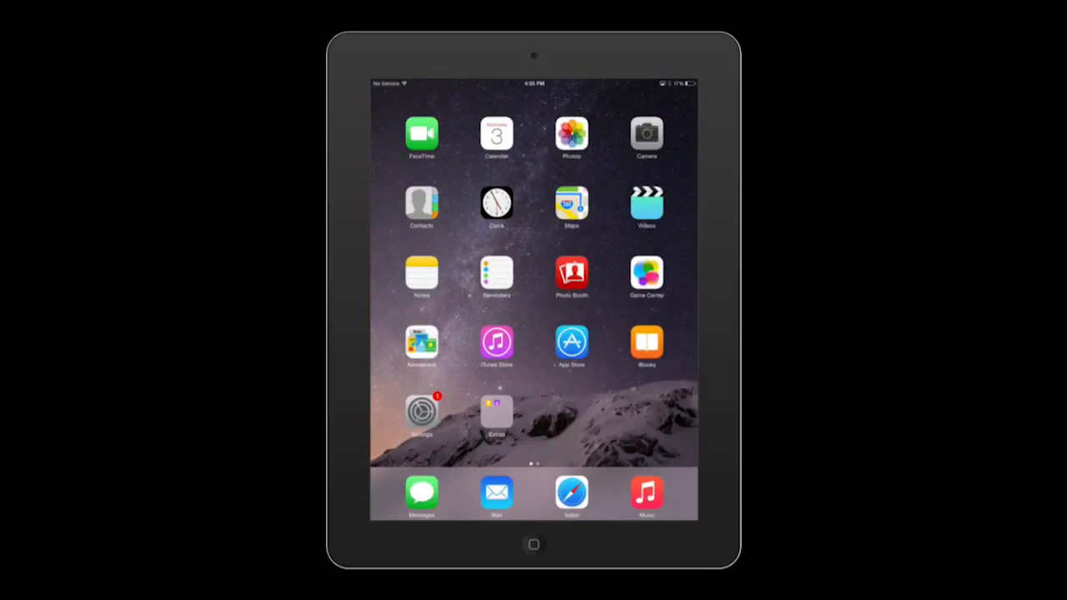
- Open Mail and read the Microsoft Outlook message about enrolling the device
left_click(496, 492)
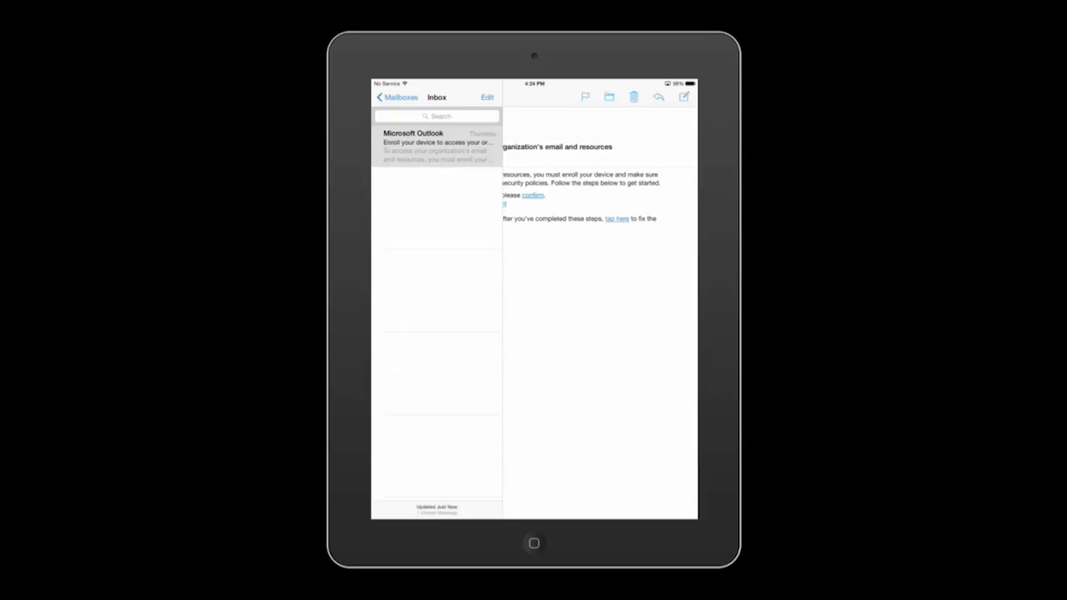
left_click(437, 141)
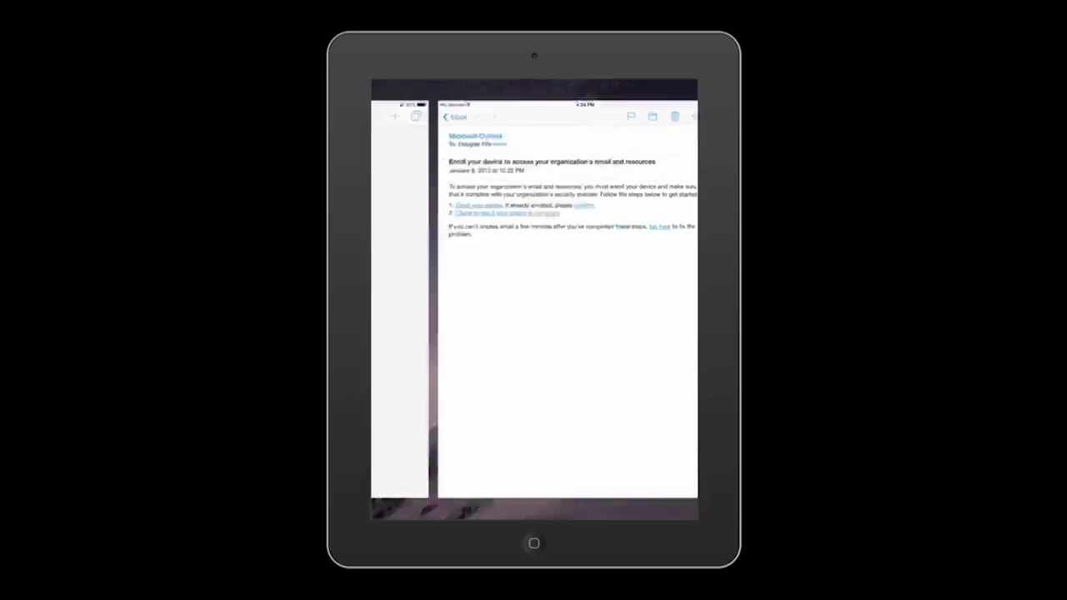
- Follow the email's enrollment link to the portal.manage.microsoft.com page in Safari
left_click(478, 205)
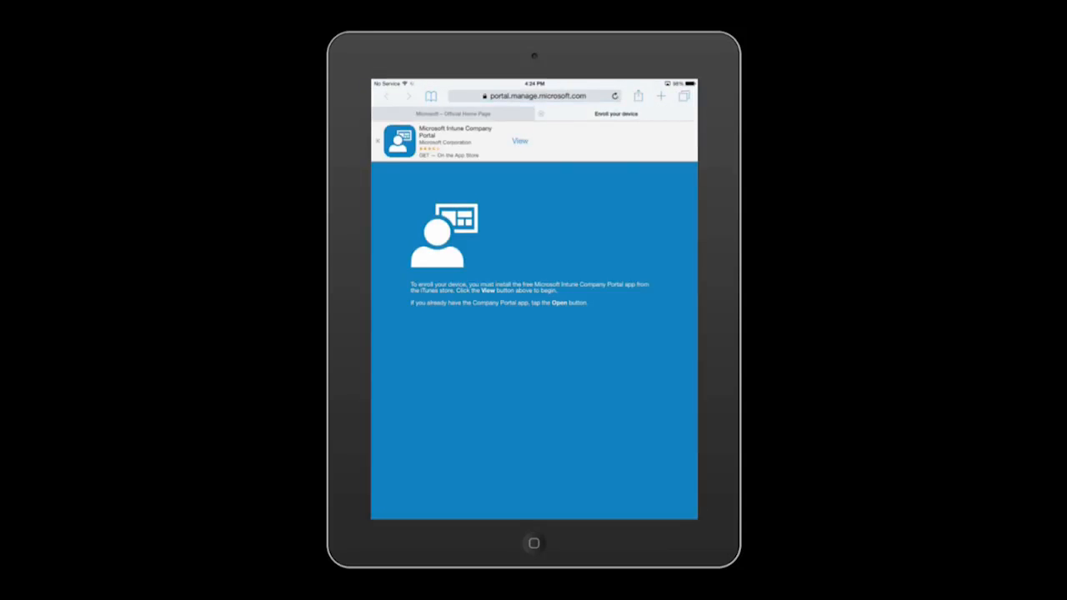
left_click(521, 140)
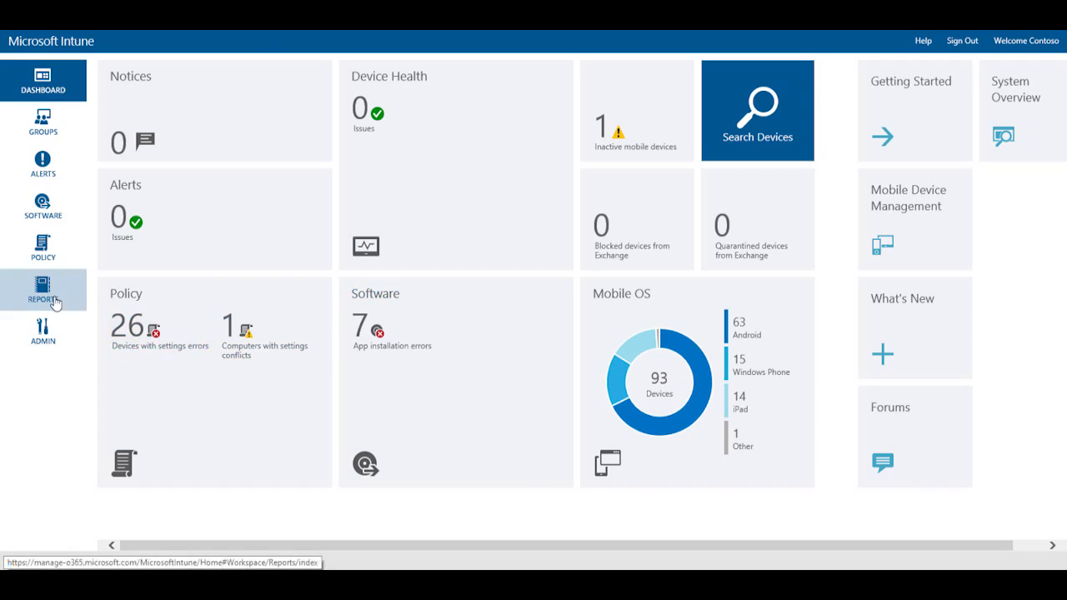
- Visit the Reports overview, then move to the Policy workspace
left_click(43, 290)
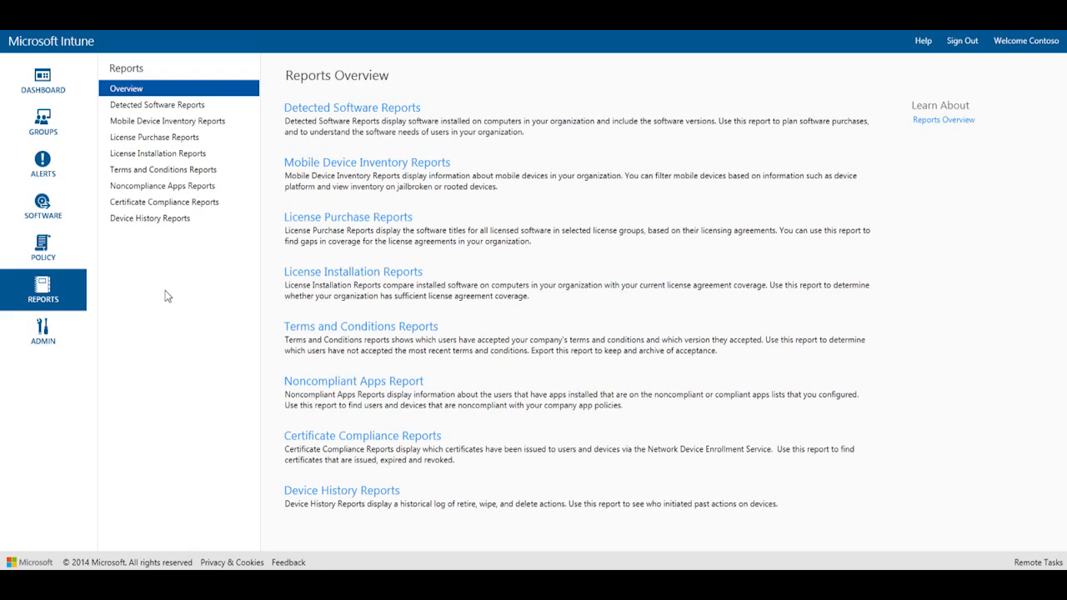
left_click(43, 247)
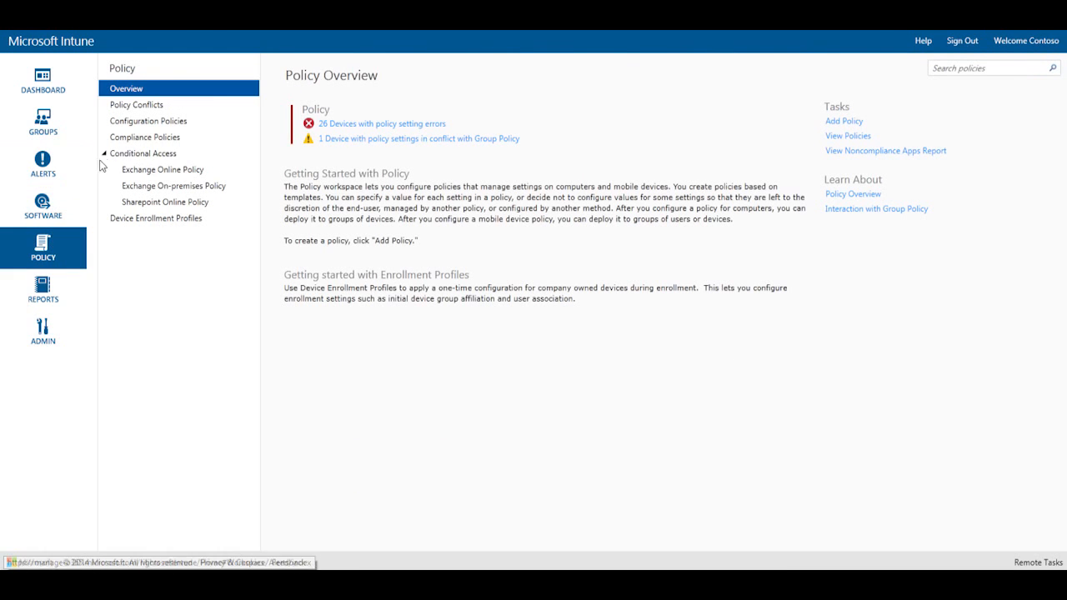
- Review the Marketing Devices compliance policy's settings from the Compliance Policies list
left_click(145, 137)
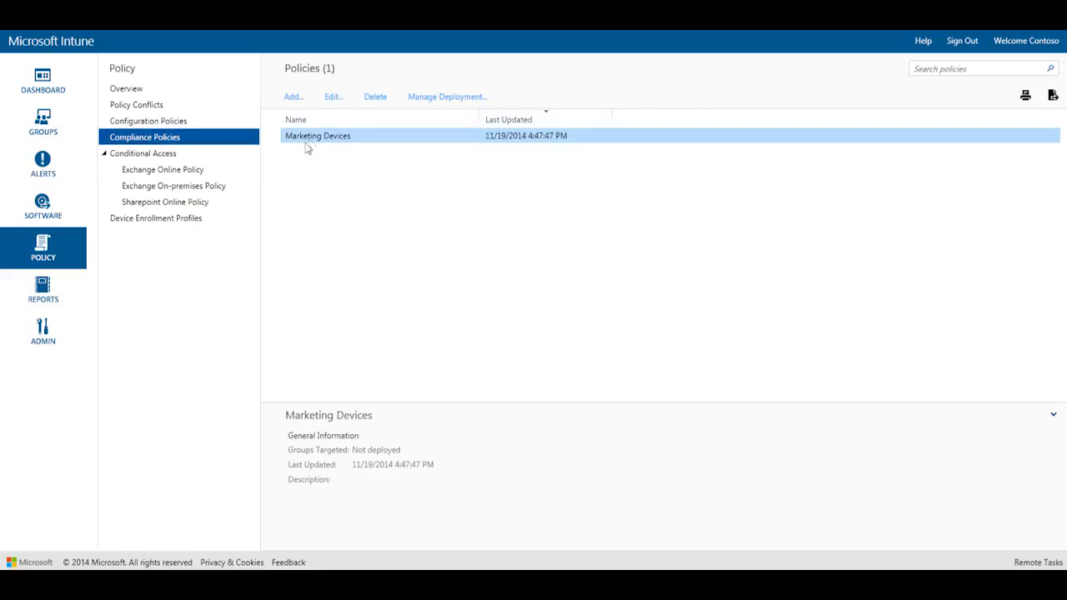
mouse_move(320, 140)
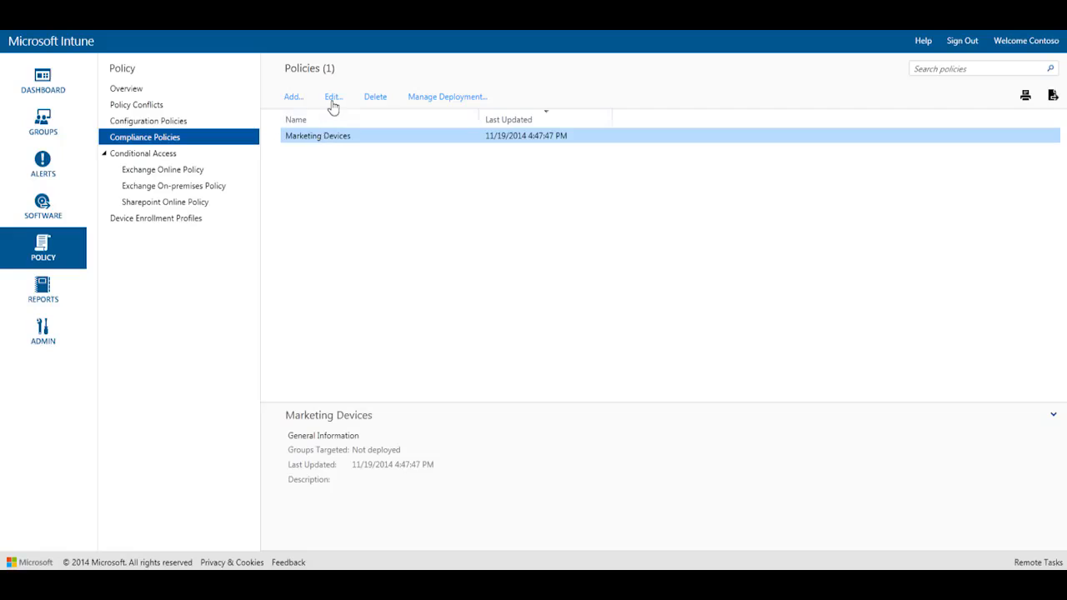
left_click(333, 96)
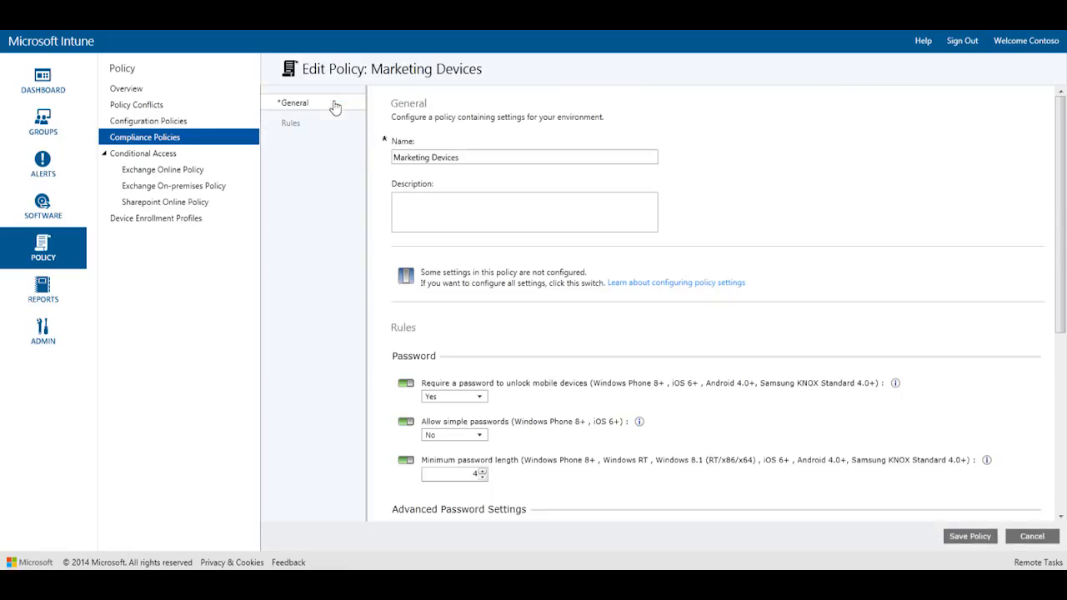
mouse_move(610, 365)
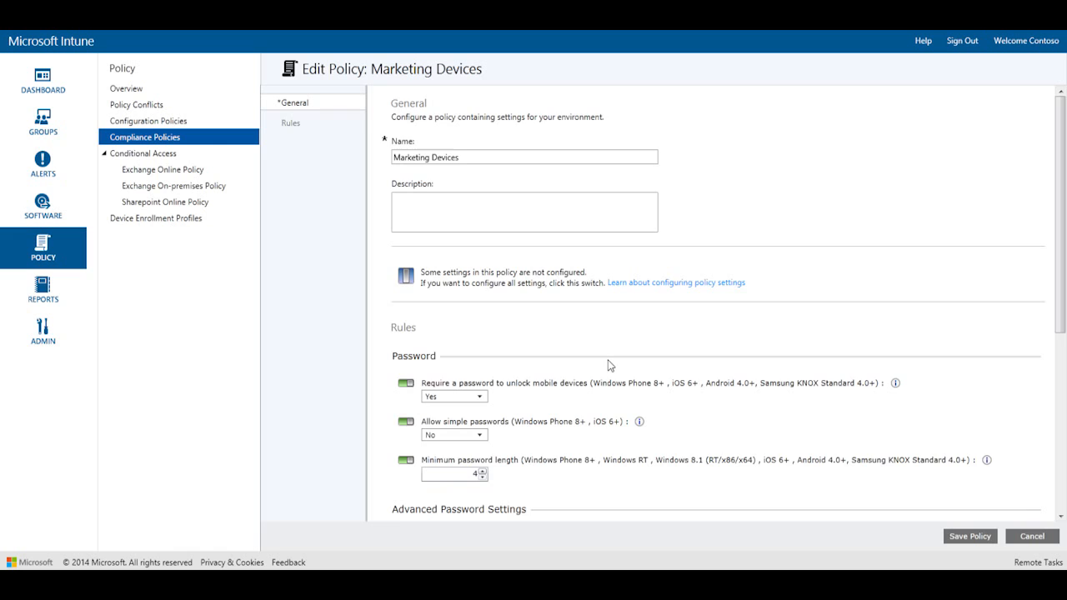
scroll("down", 3)
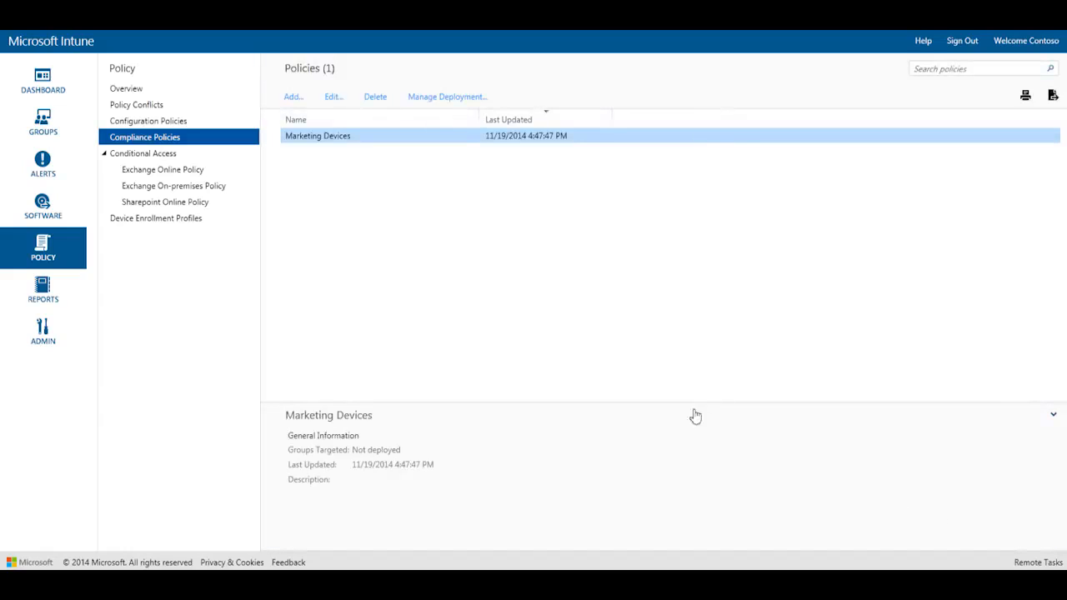
mouse_move(302, 217)
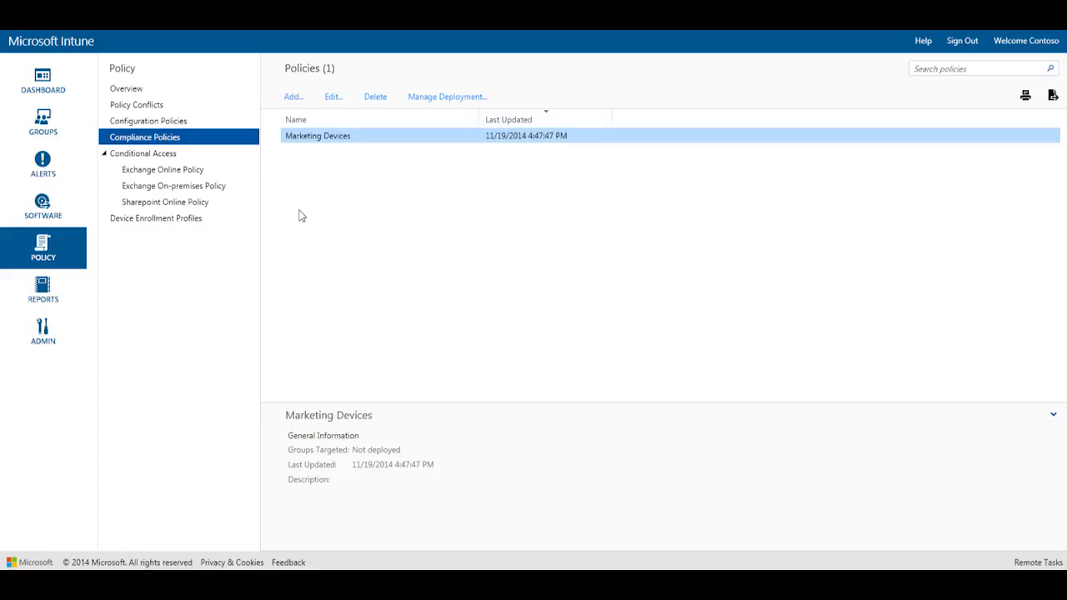
mouse_move(258, 197)
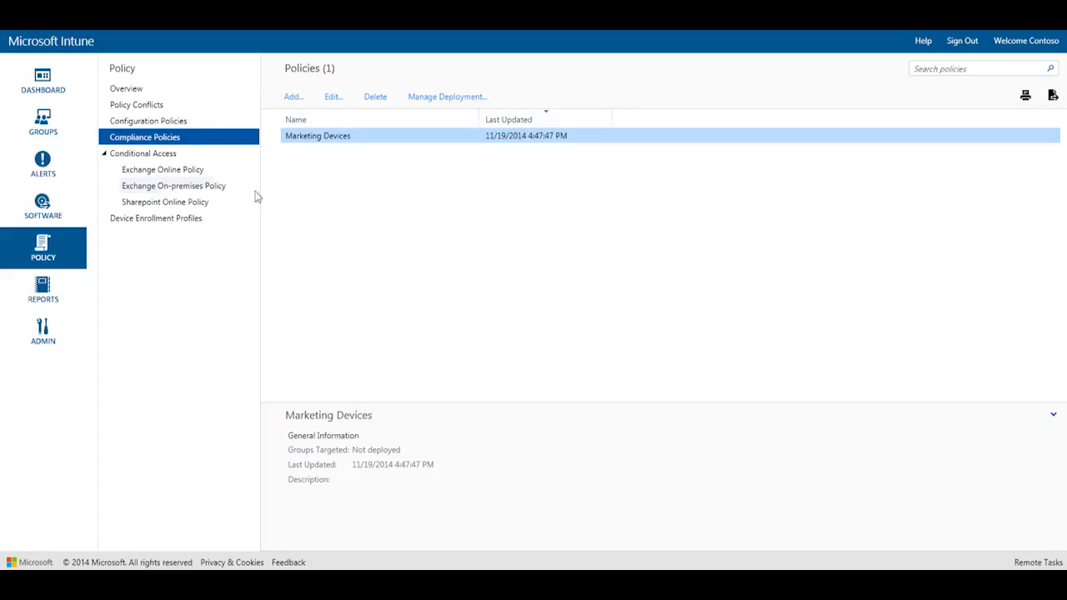
- Enable 'Block email apps from accessing Exchange Online if the device is noncompliant' in the Exchange Online policy
left_click(163, 170)
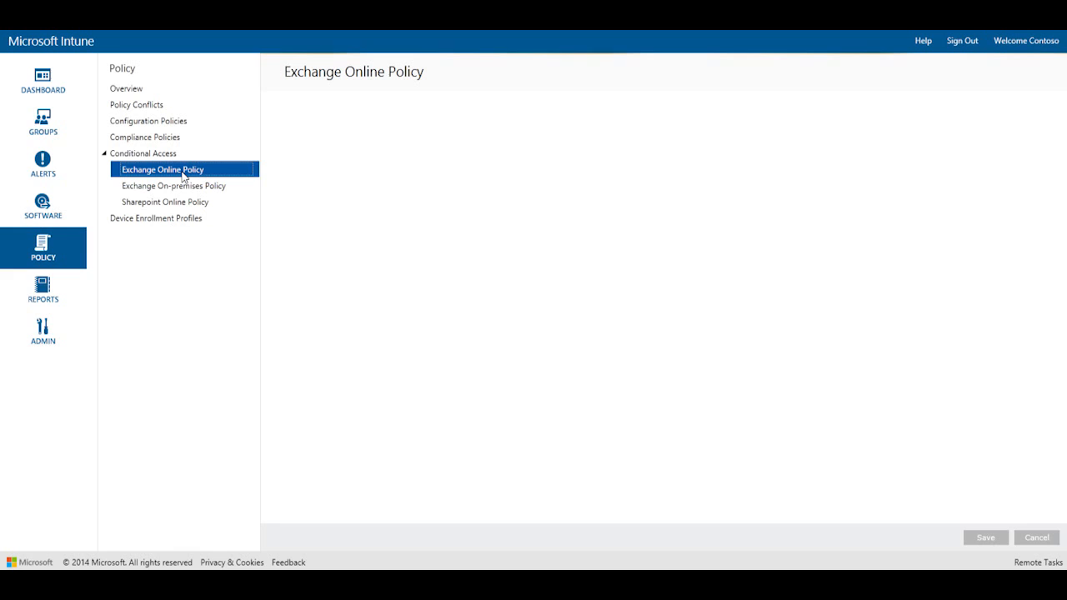
left_click(162, 170)
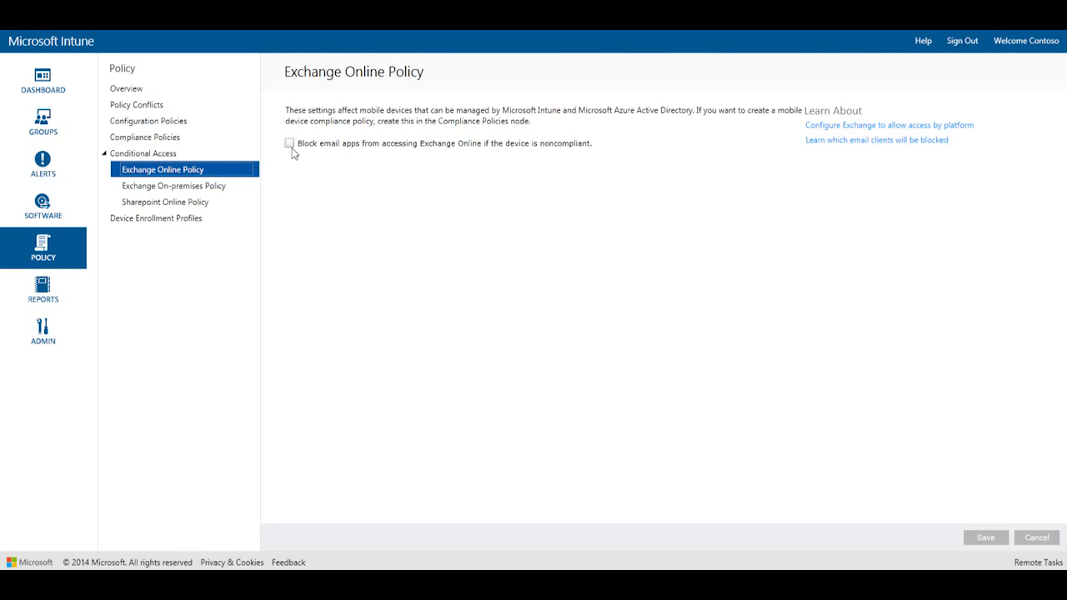
left_click(290, 143)
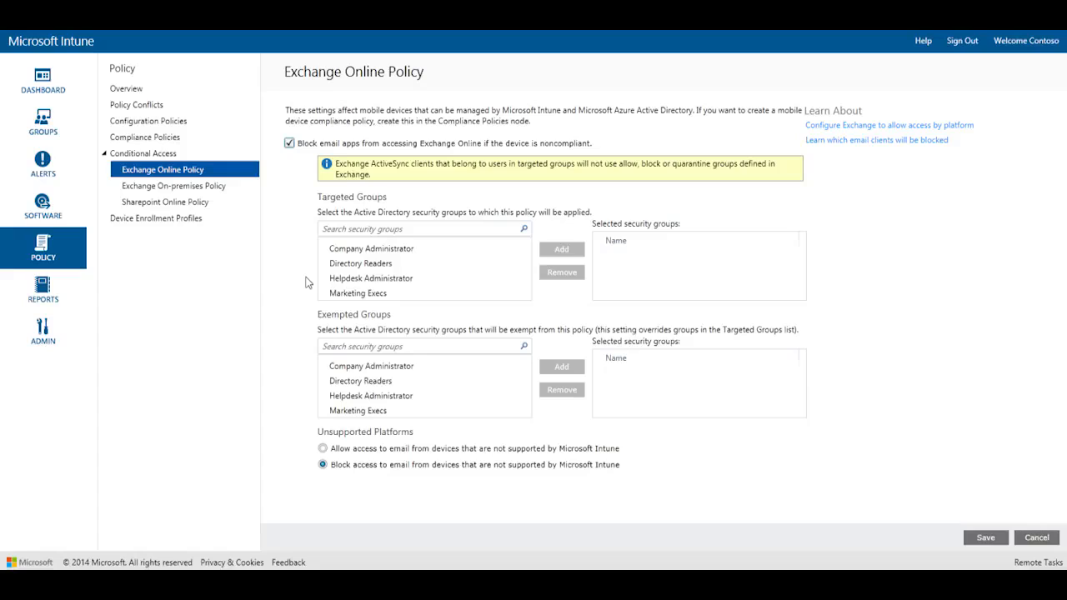
- Add Marketing Execs to the policy's targeted groups and save the Exchange Online policy
left_click(357, 294)
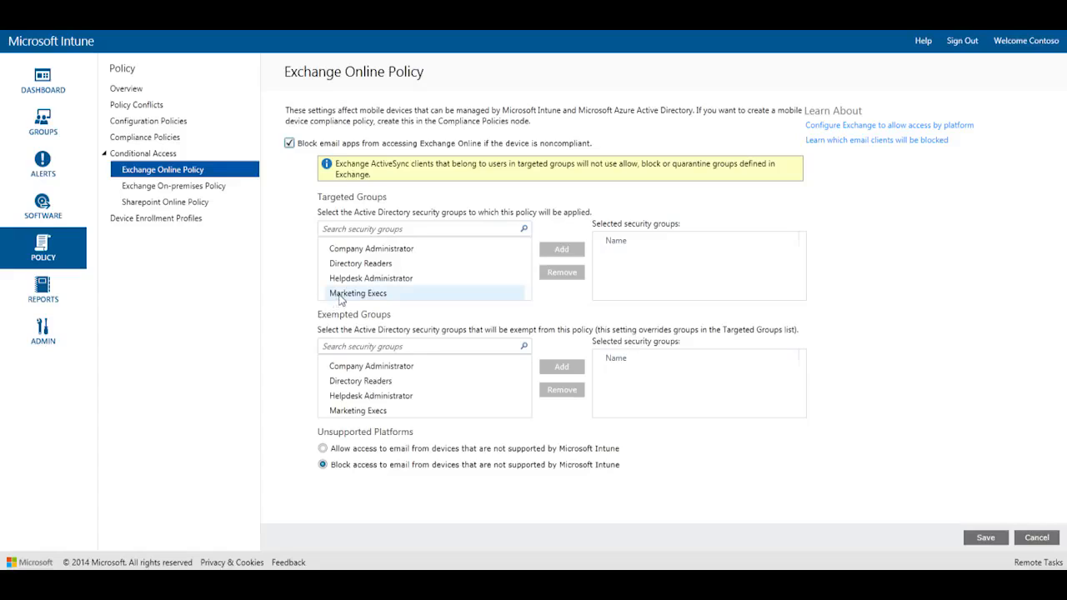
left_click(356, 293)
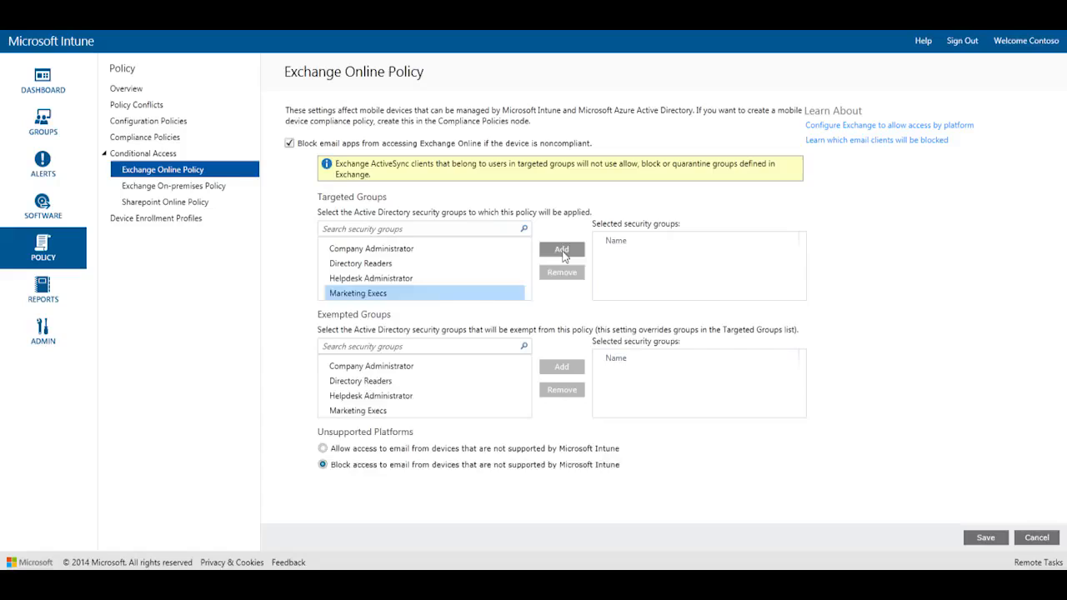
left_click(562, 250)
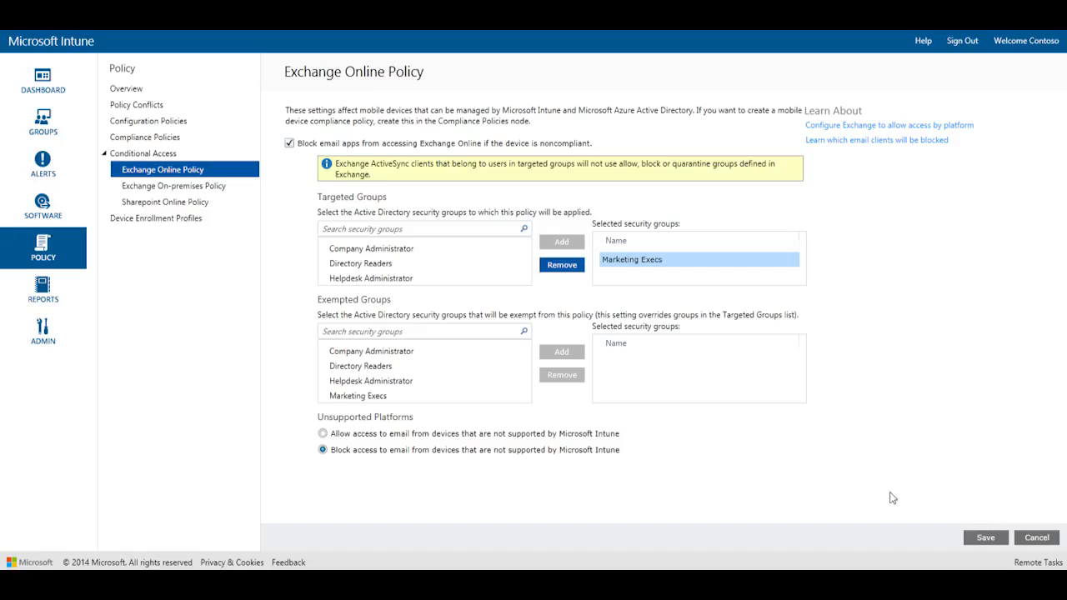
left_click(561, 263)
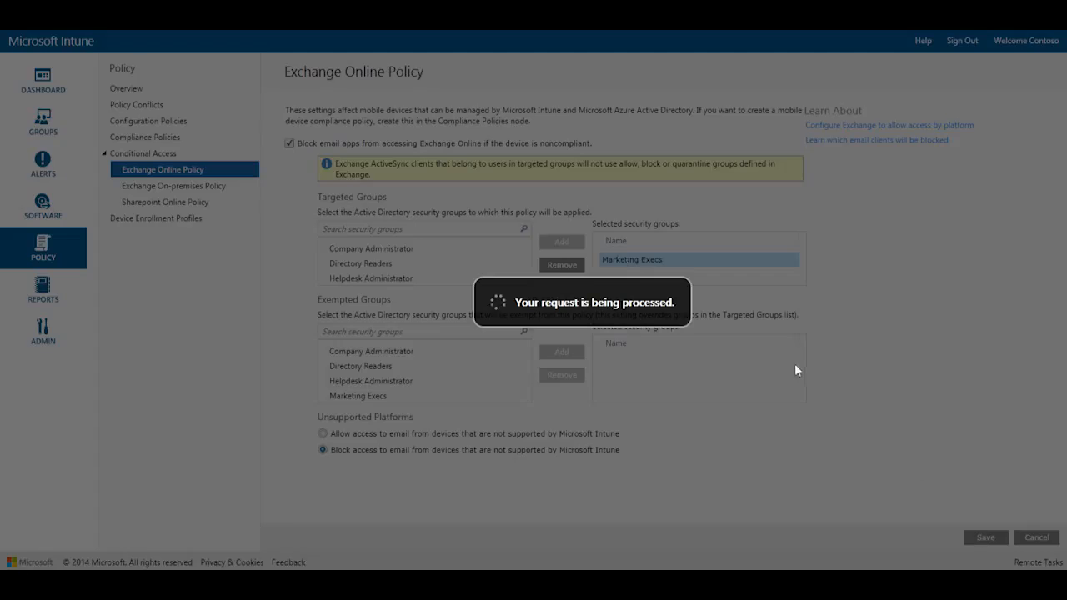